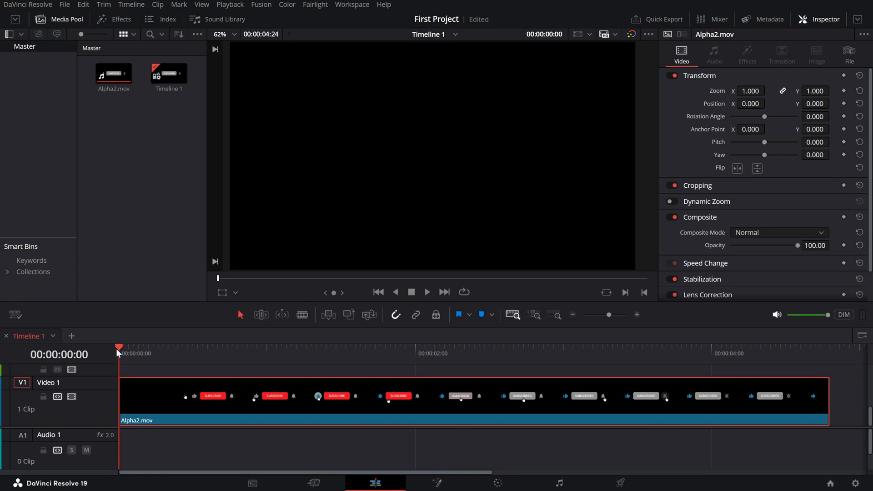
mouse_move(140, 362)
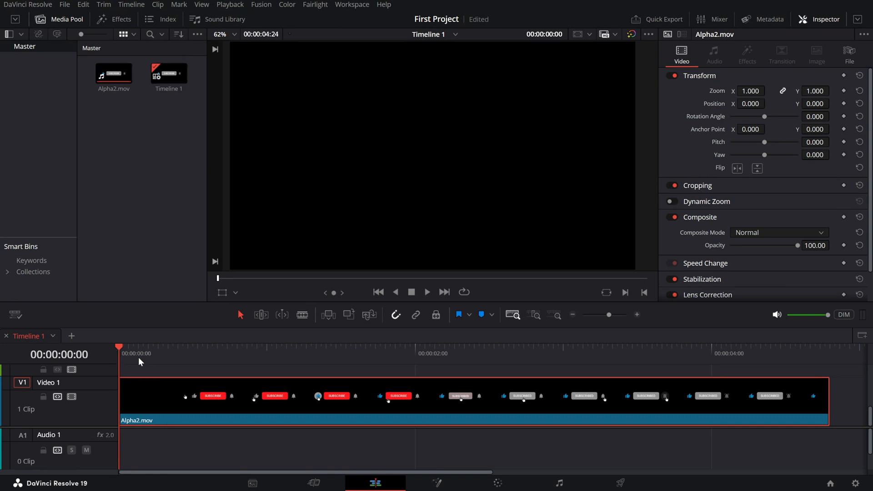
Preview early and late animation frames, then show the Deliver page's export format list.
left_click(281, 353)
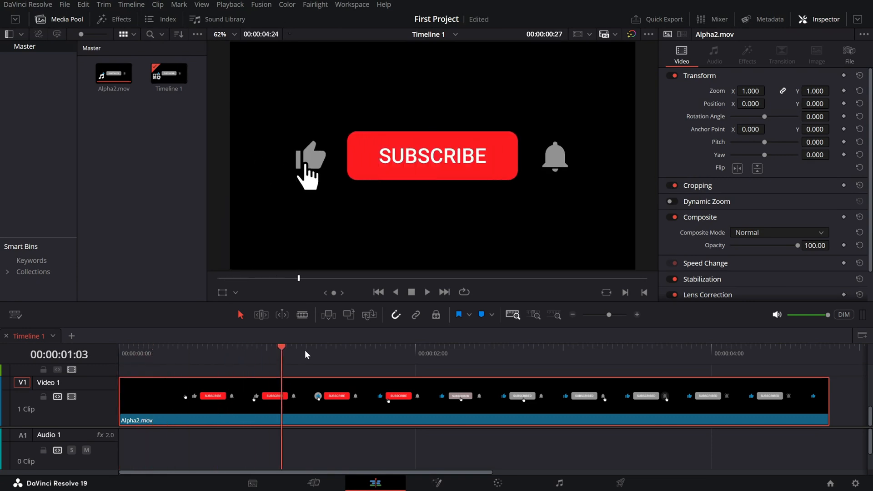
left_click(672, 347)
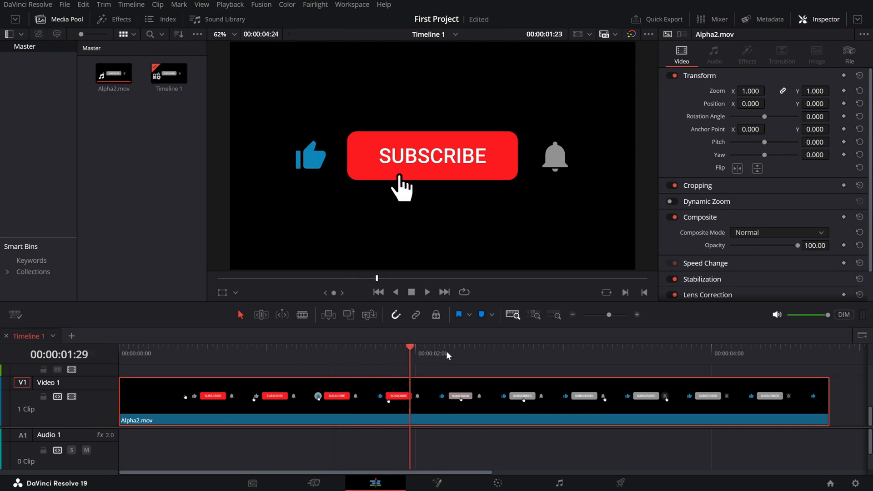
left_click(267, 346)
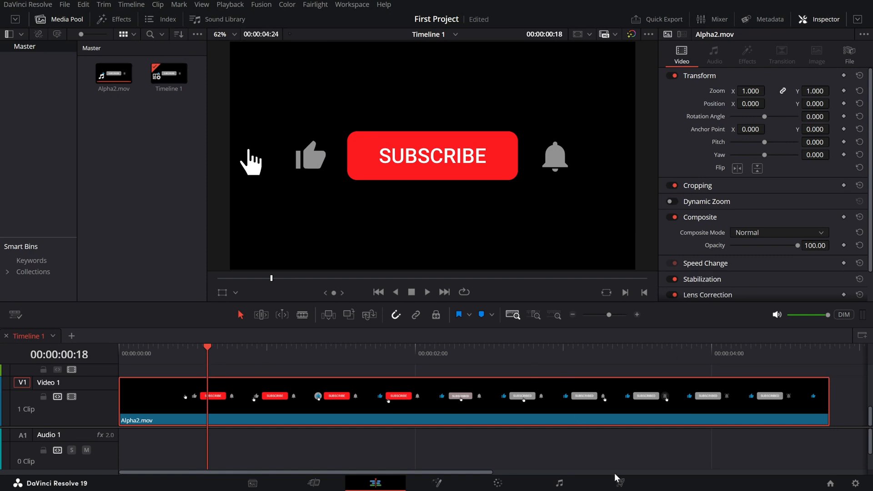
left_click(620, 483)
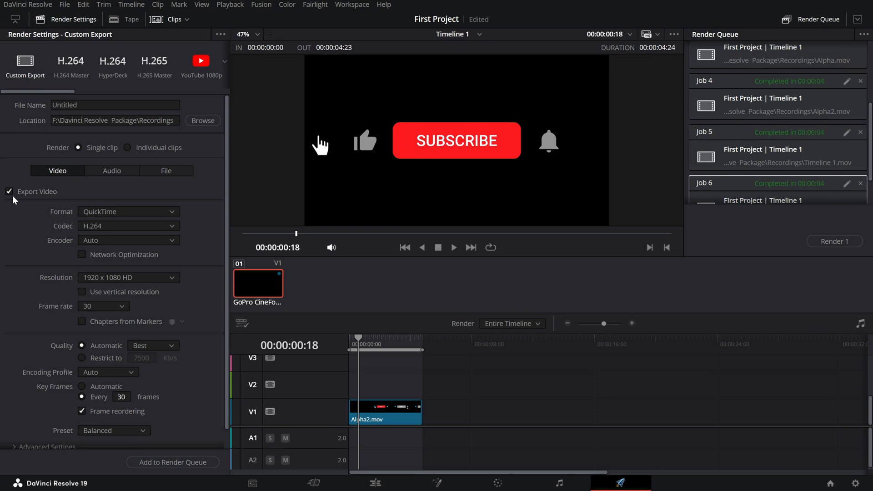
mouse_move(77, 206)
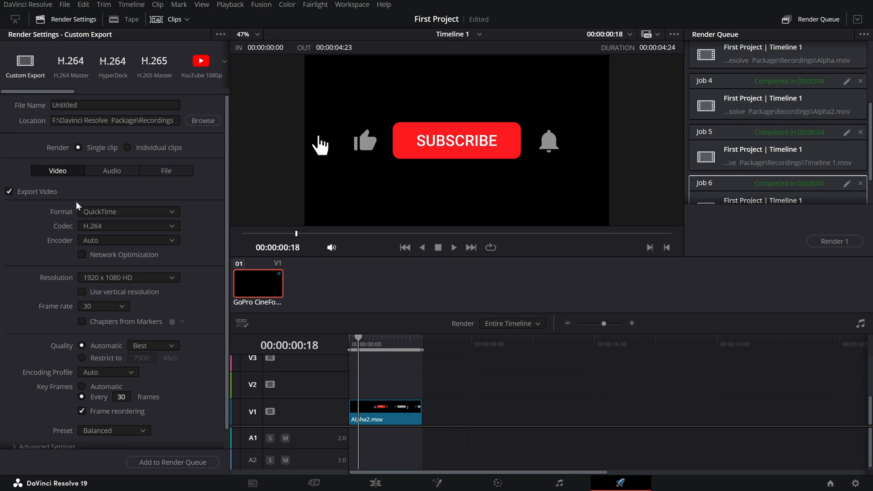
left_click(128, 211)
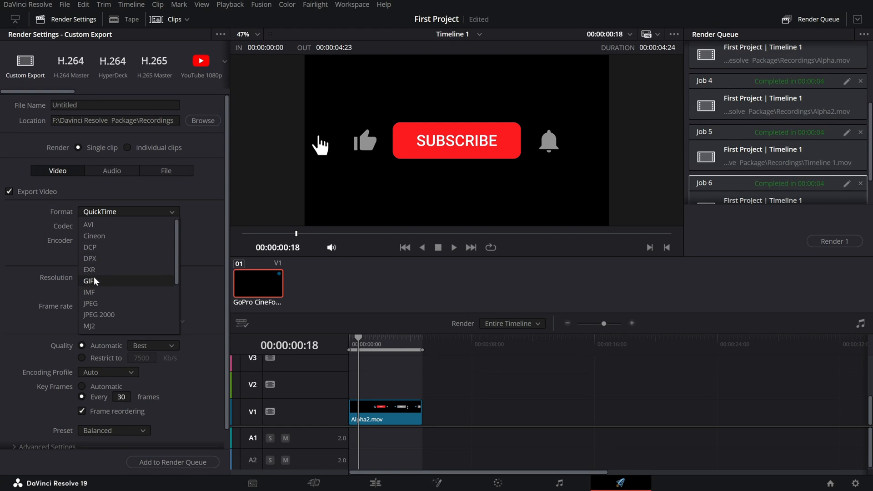
Set the export format to animated GIF with Export Alpha enabled for transparency.
left_click(89, 281)
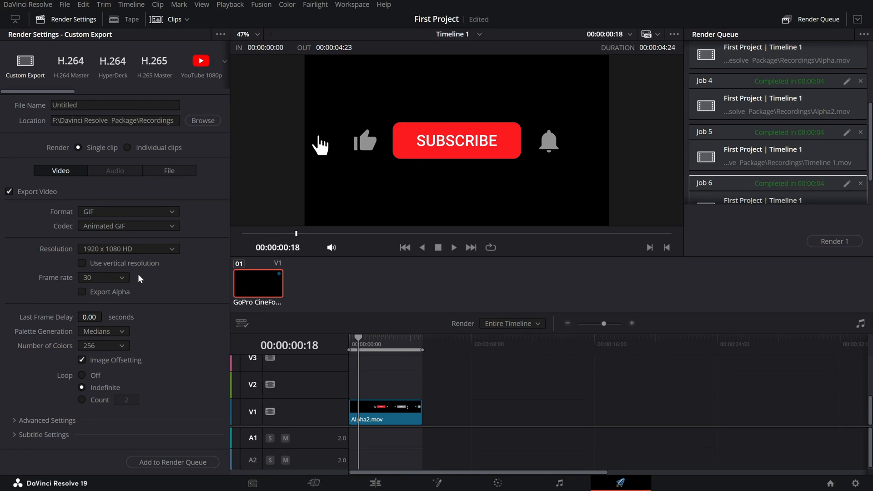
mouse_move(124, 293)
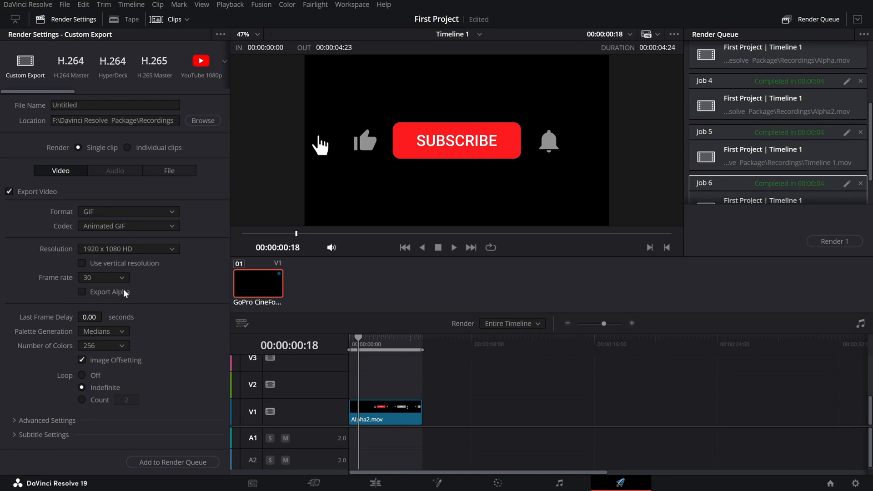
left_click(82, 292)
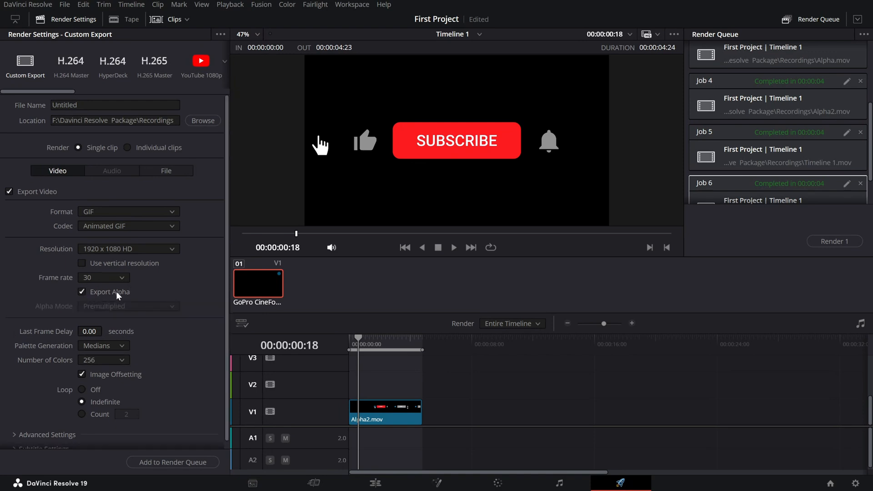
left_click(114, 105)
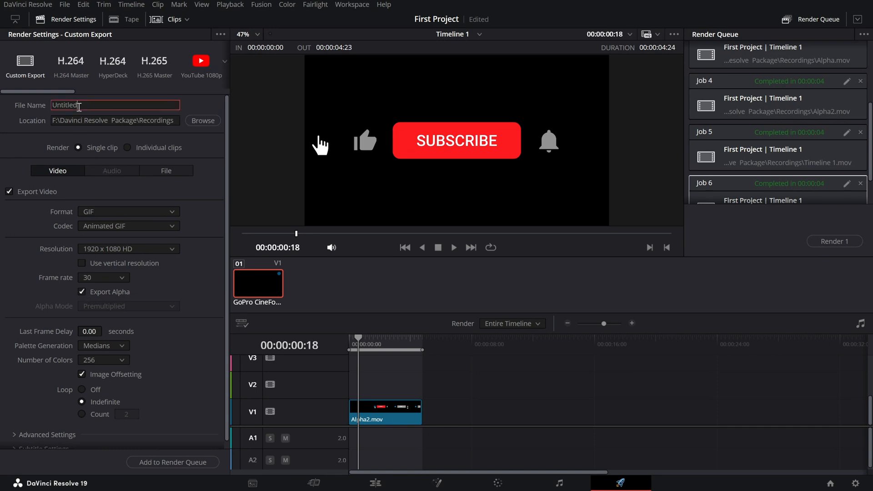
Rename the output file to 'Alpha GIF' and add it to the render queue as Job 7.
double_click(64, 105)
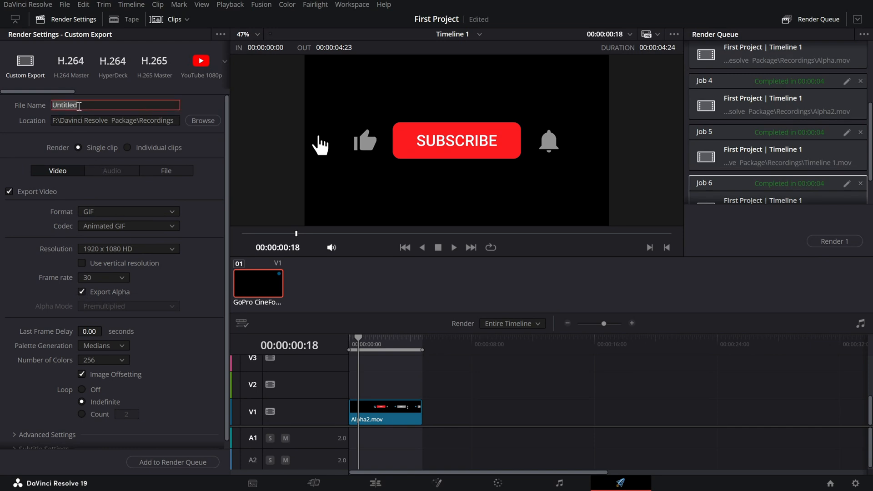
type("Alpha GIF")
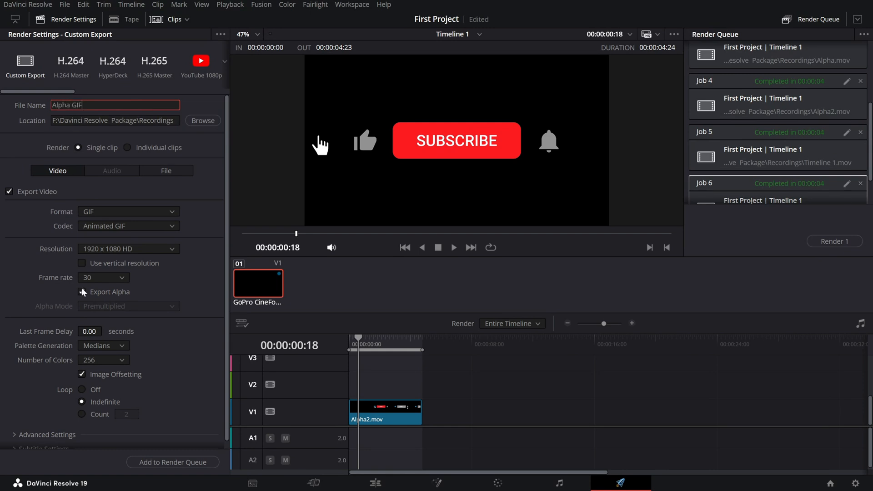
left_click(173, 462)
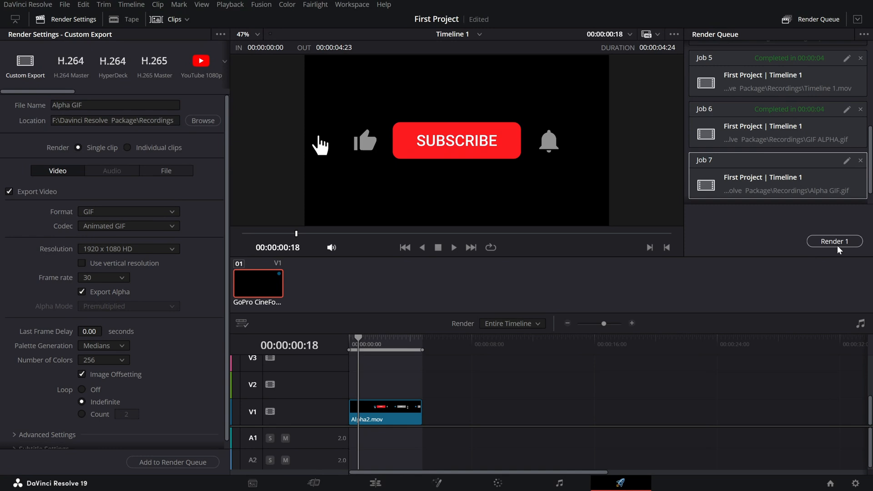
Render queued Job 7 until the transparent Alpha GIF export completes.
left_click(835, 242)
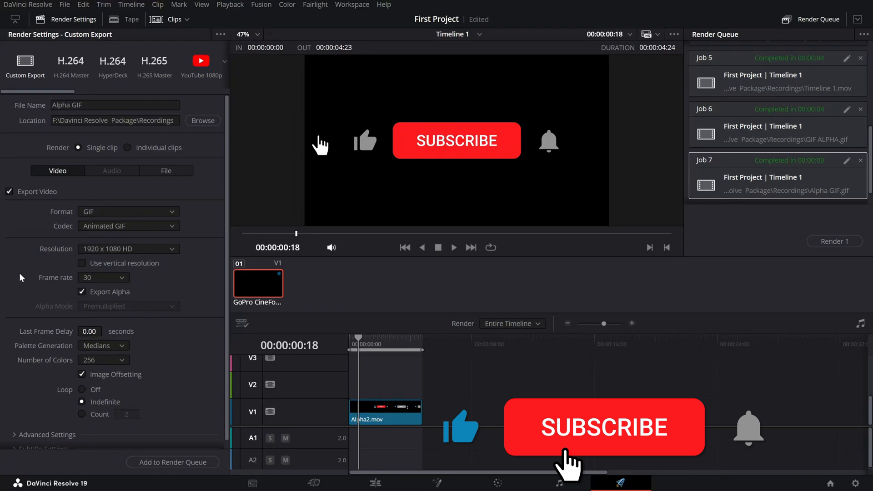
left_click(605, 427)
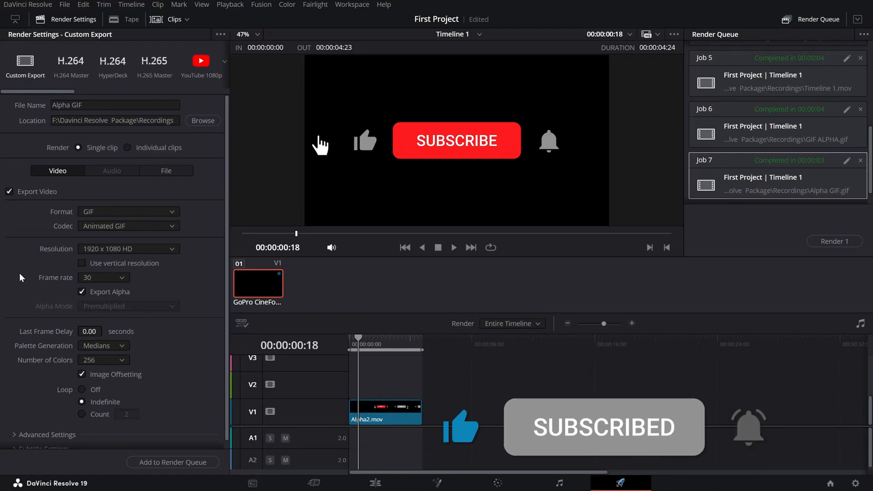